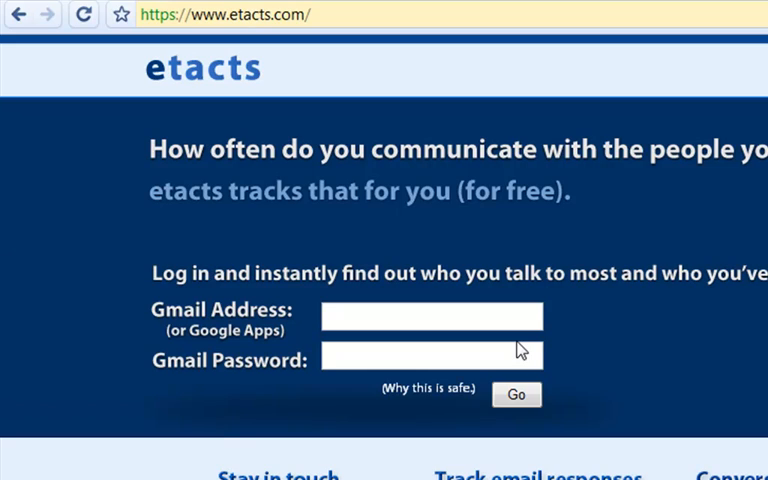
Fill the login form with Gmail address 'you' and password 'password'
{"action": "left_click", "coordinate": [432, 316]}
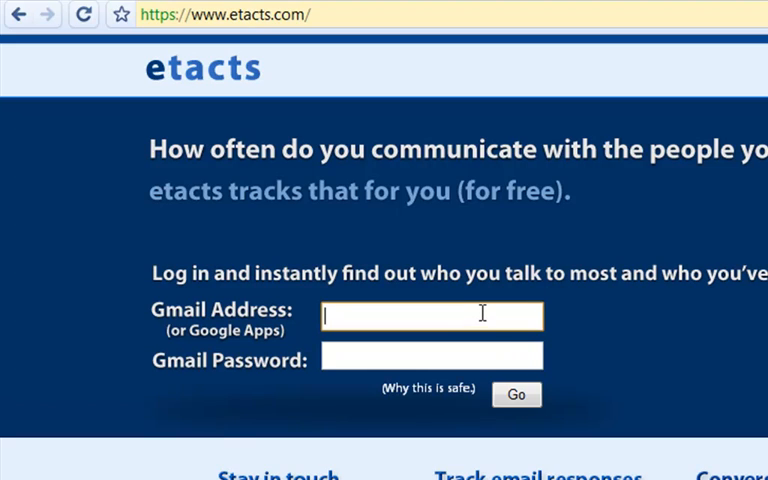
{"action": "type", "text": "you"}
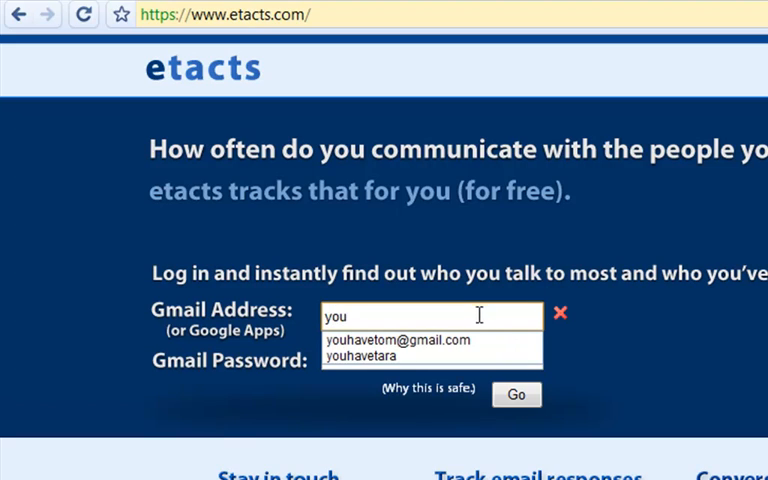
{"action": "left_click", "coordinate": [390, 340]}
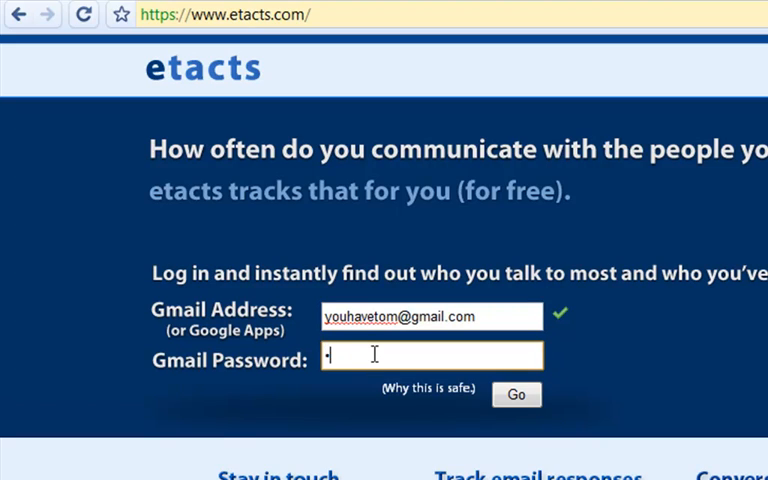
{"action": "type", "text": "password"}
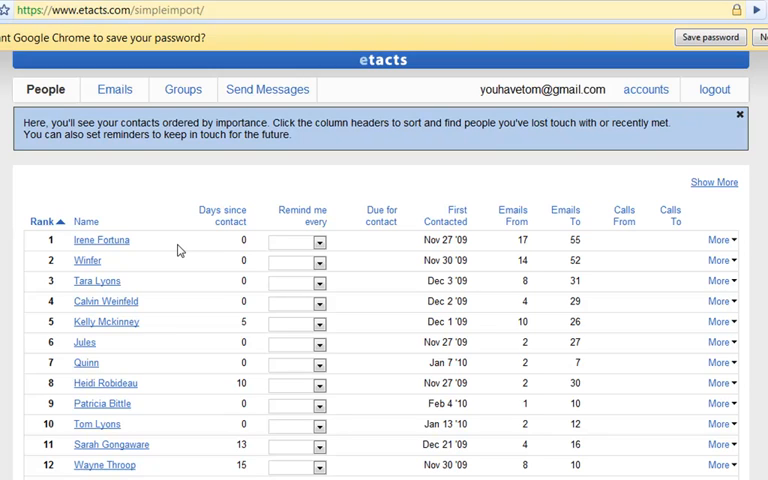
{"action": "mouse_move", "coordinate": [442, 240]}
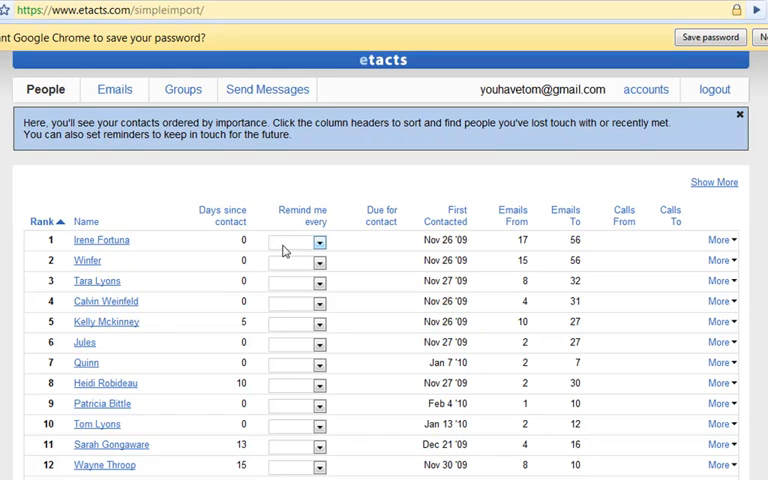
{"action": "mouse_move", "coordinate": [240, 232]}
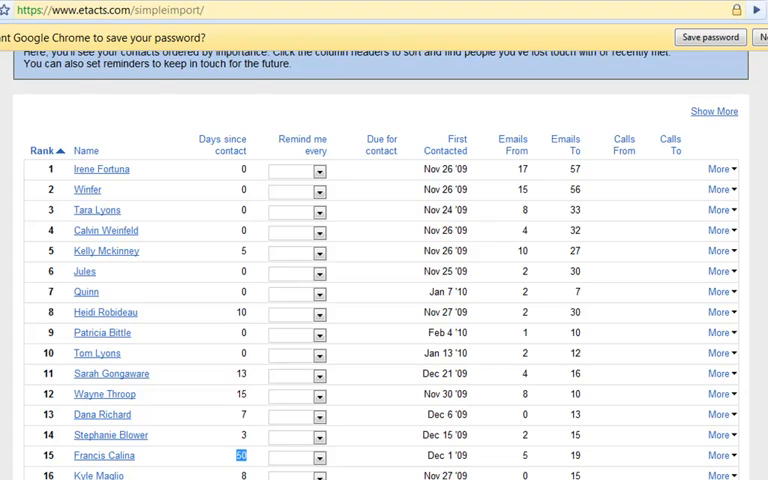
Scroll the People list to review more ranked contacts and their last-contact dates
{"action": "scroll", "scroll_direction": "up", "scroll_amount": 3}
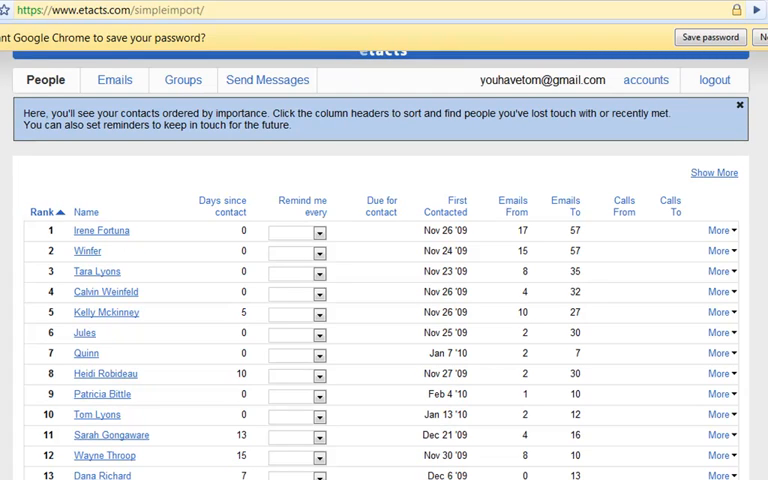
{"action": "scroll", "scroll_direction": "down", "scroll_amount": 3}
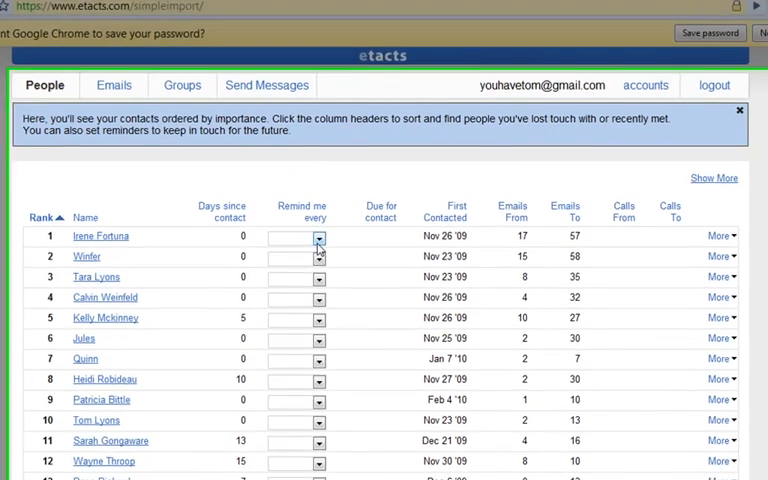
{"action": "left_click", "coordinate": [318, 236]}
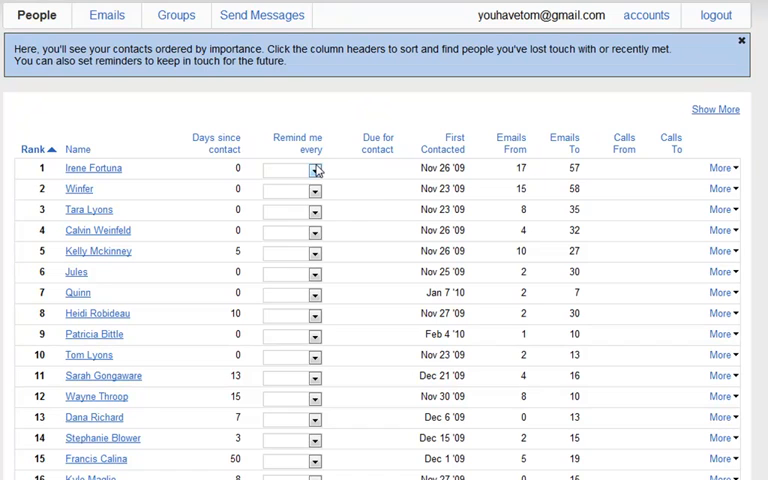
{"action": "left_click", "coordinate": [316, 168]}
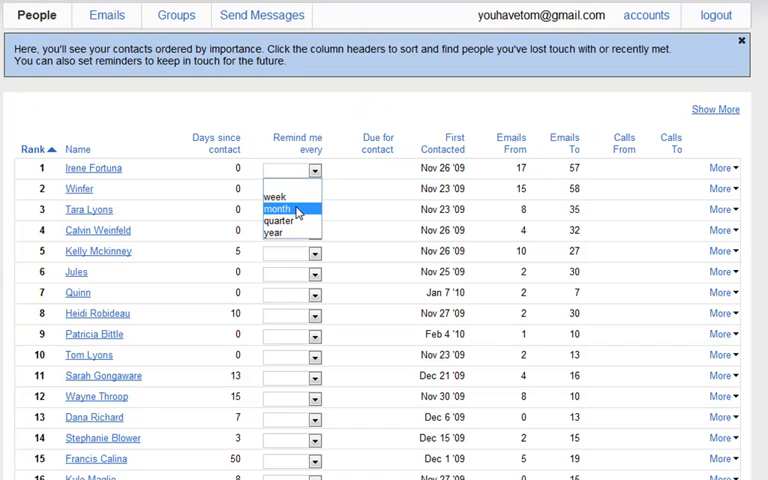
{"action": "left_click", "coordinate": [358, 112]}
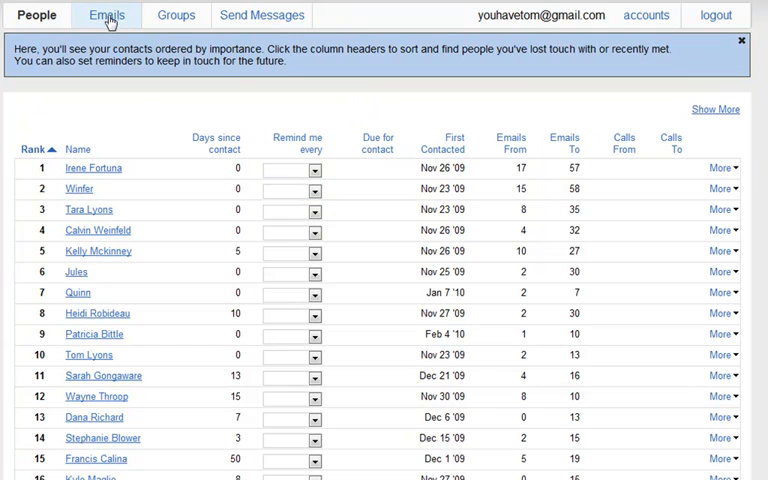
Switch to the Emails page listing sent messages without replies
{"action": "left_click", "coordinate": [106, 16]}
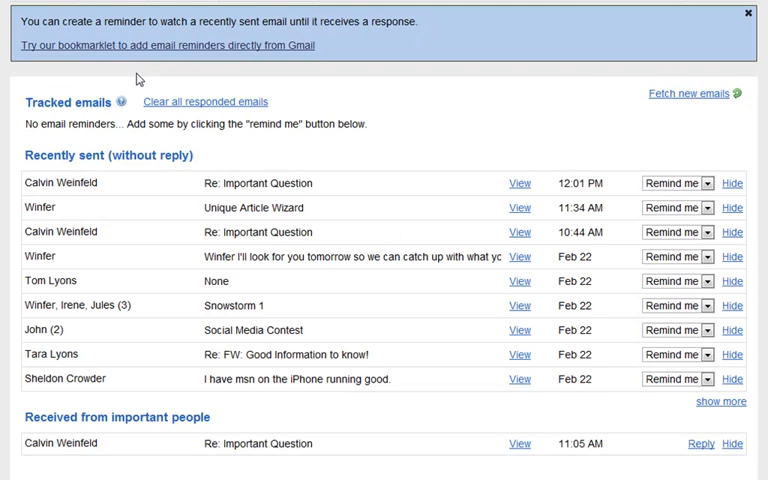
{"action": "mouse_move", "coordinate": [244, 212]}
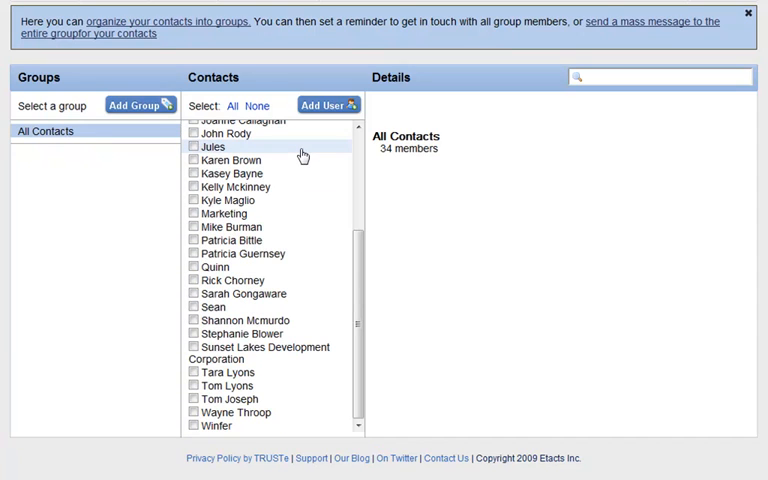
Scroll the Contacts column back to the top of the All Contacts group
{"action": "scroll", "scroll_direction": "up", "scroll_amount": 3}
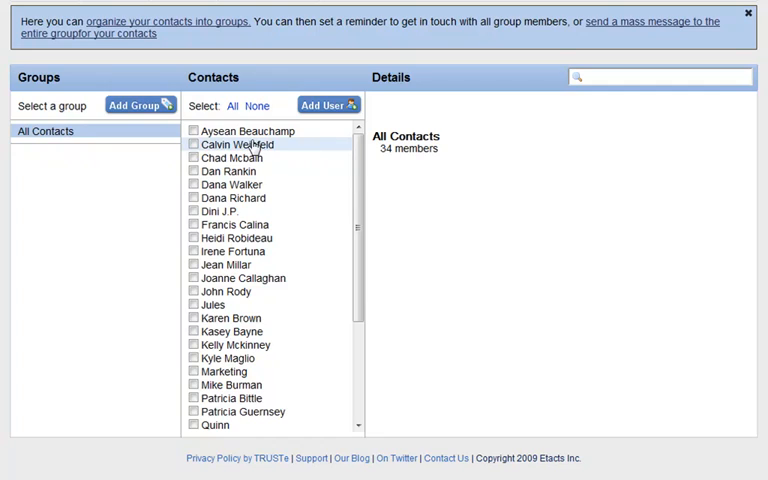